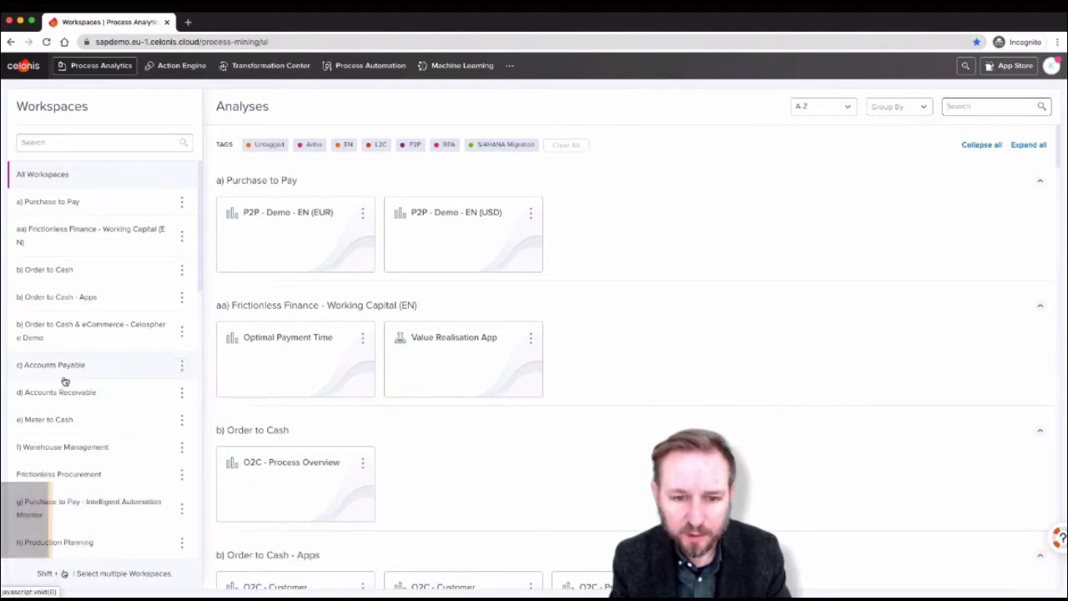
mouse_move(66, 382)
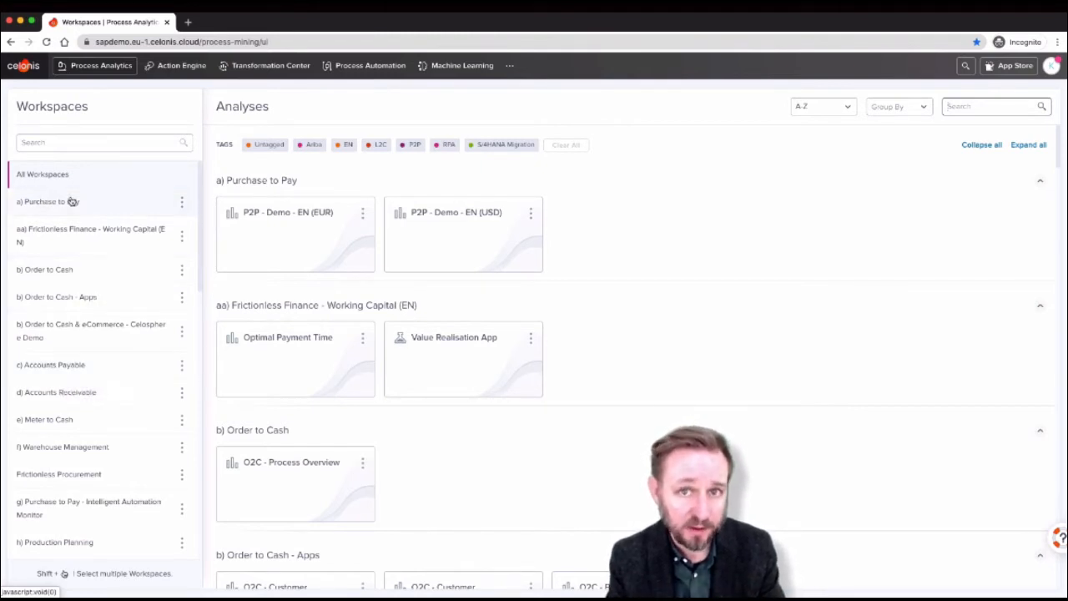
mouse_move(48, 201)
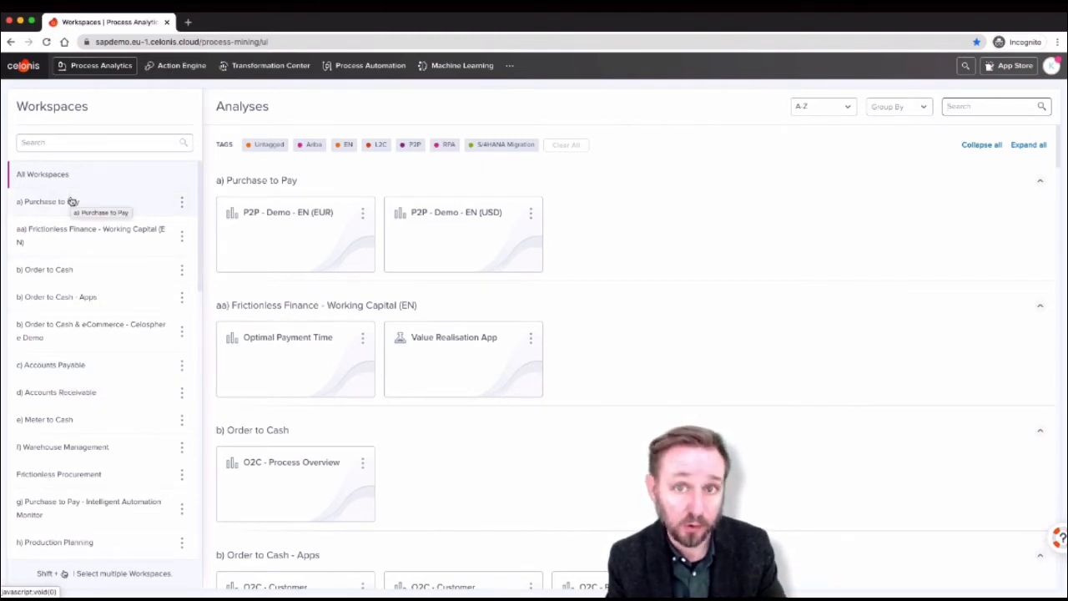
mouse_move(101, 71)
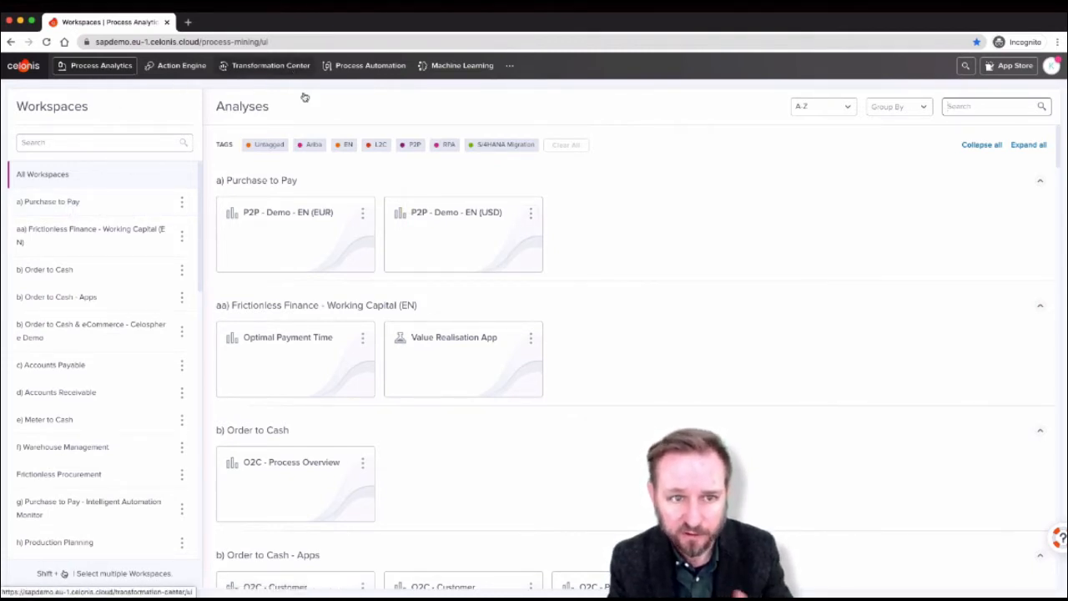
- Open the P2P - Demo - EN (USD) analysis from the Purchase to Pay workspace
left_click(462, 233)
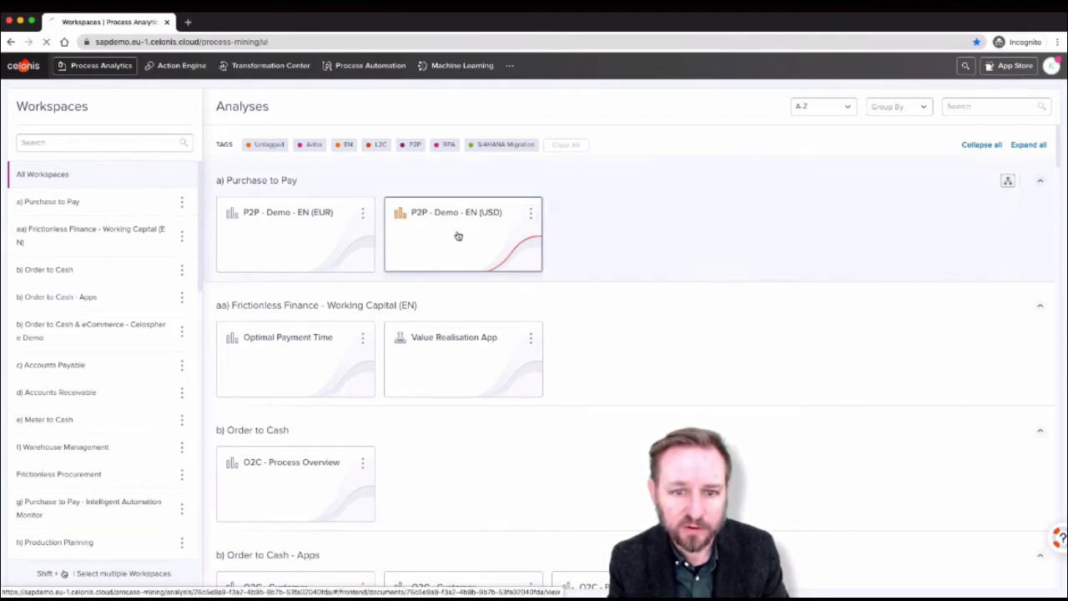
left_click(463, 233)
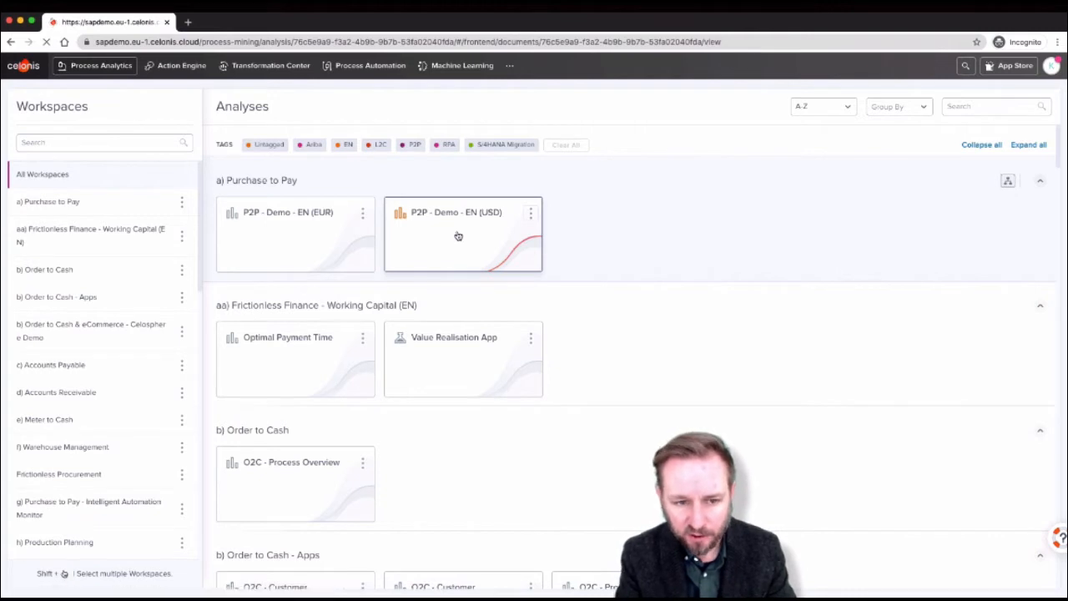
- Load the Purchase-to-Pay Analysis showing 1.12M purchase order items and 2.16B $ net order value
left_click(463, 233)
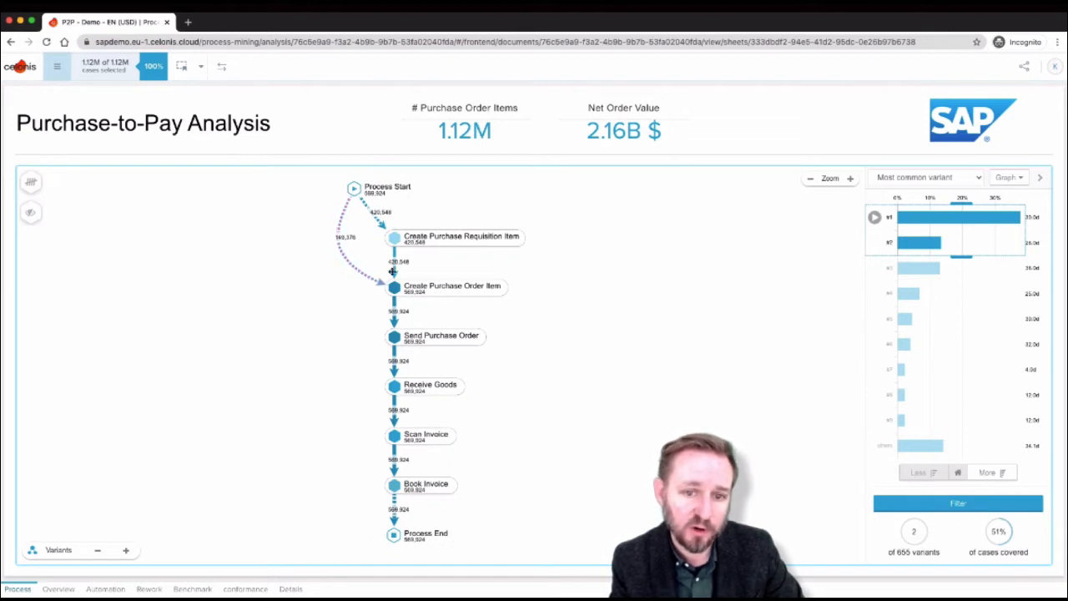
mouse_move(409, 227)
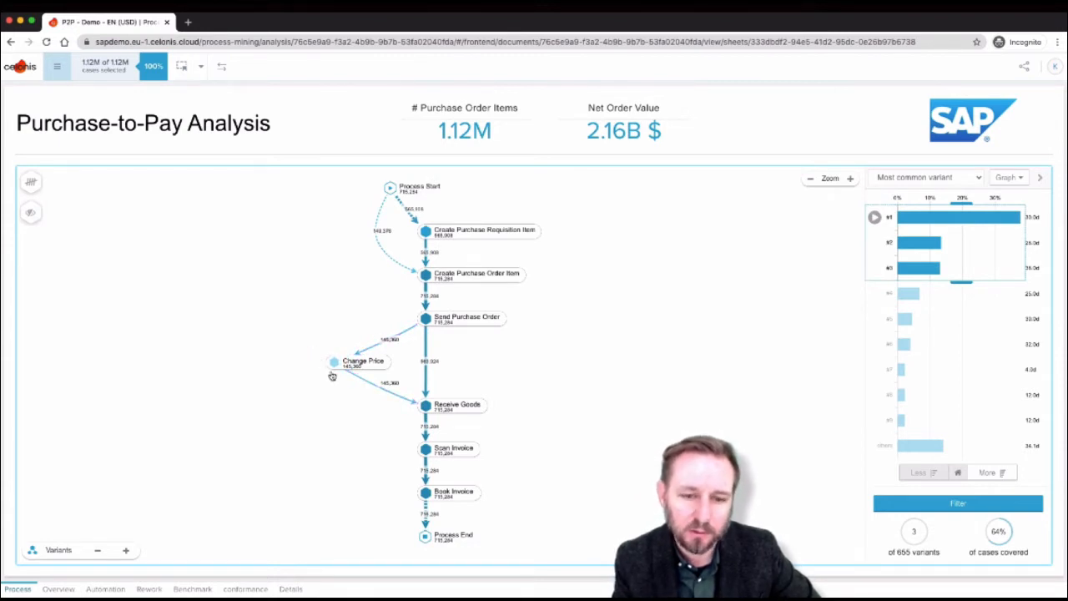
mouse_move(355, 383)
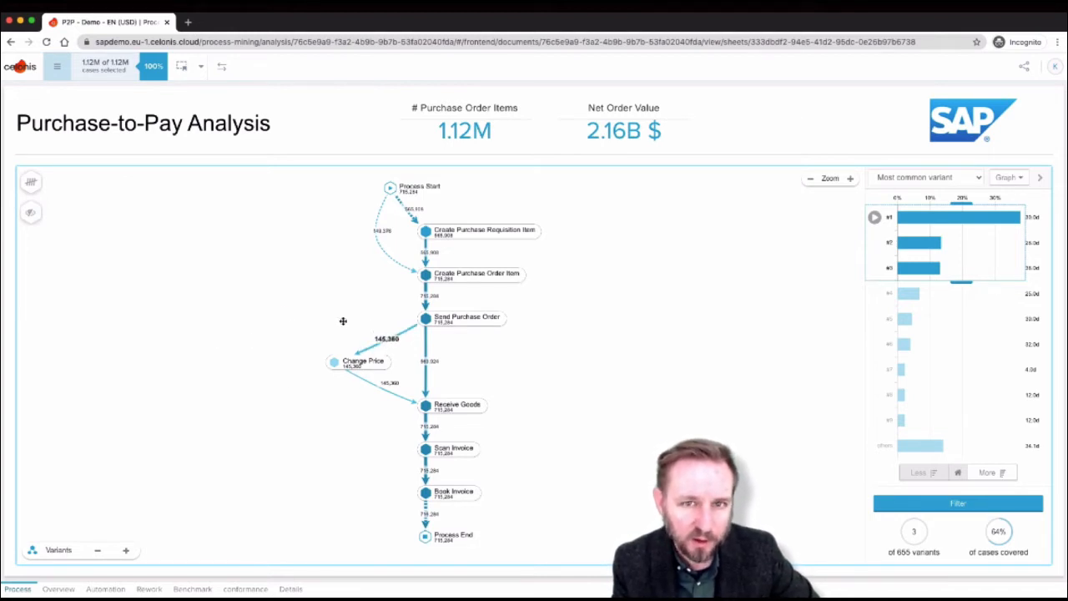
- Switch the process map connections from case counts to throughput times in days
left_click(31, 182)
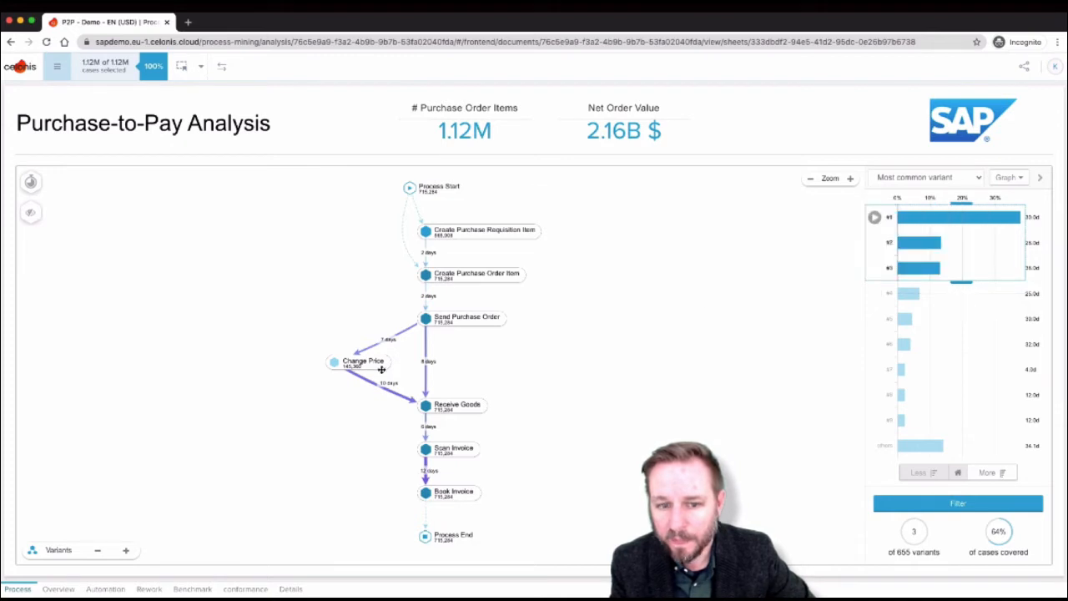
mouse_move(327, 351)
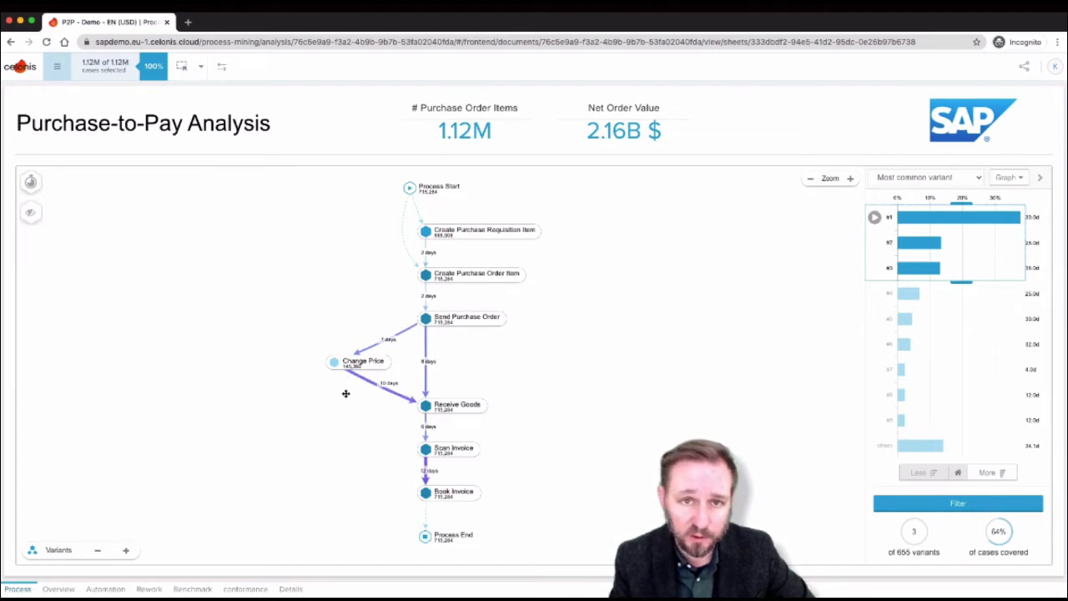
mouse_move(778, 422)
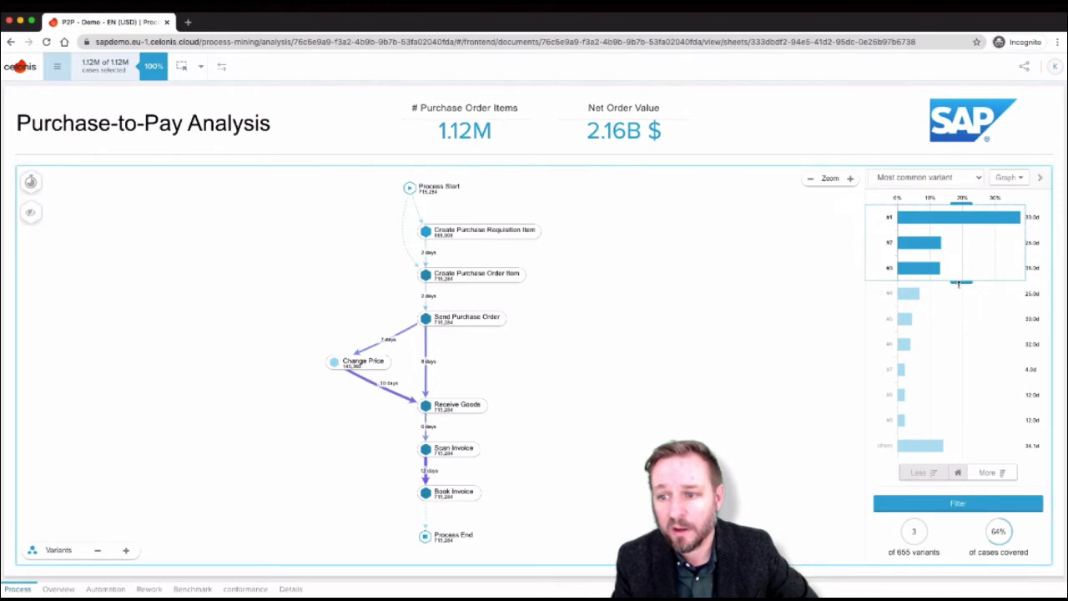
- Add variant #4 to the process explorer, raising coverage to 71% of cases
left_click(909, 293)
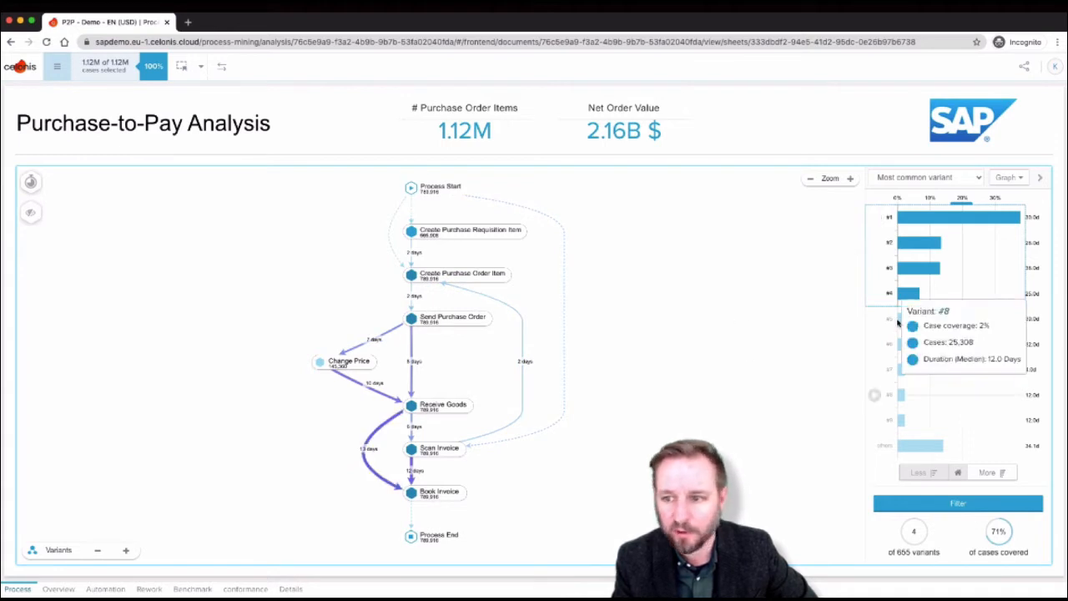
mouse_move(875, 294)
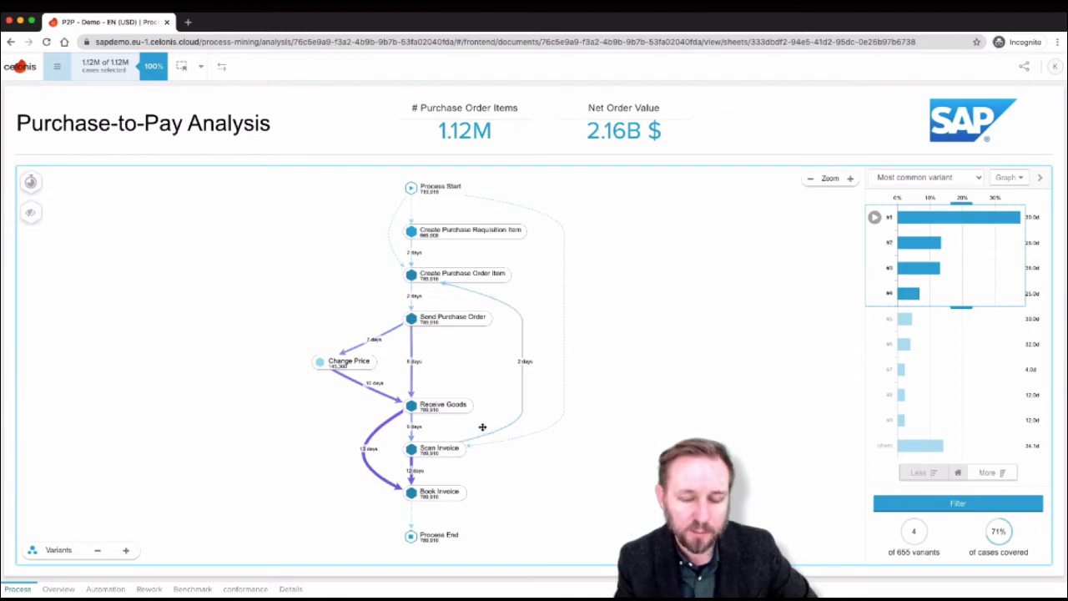
mouse_move(578, 289)
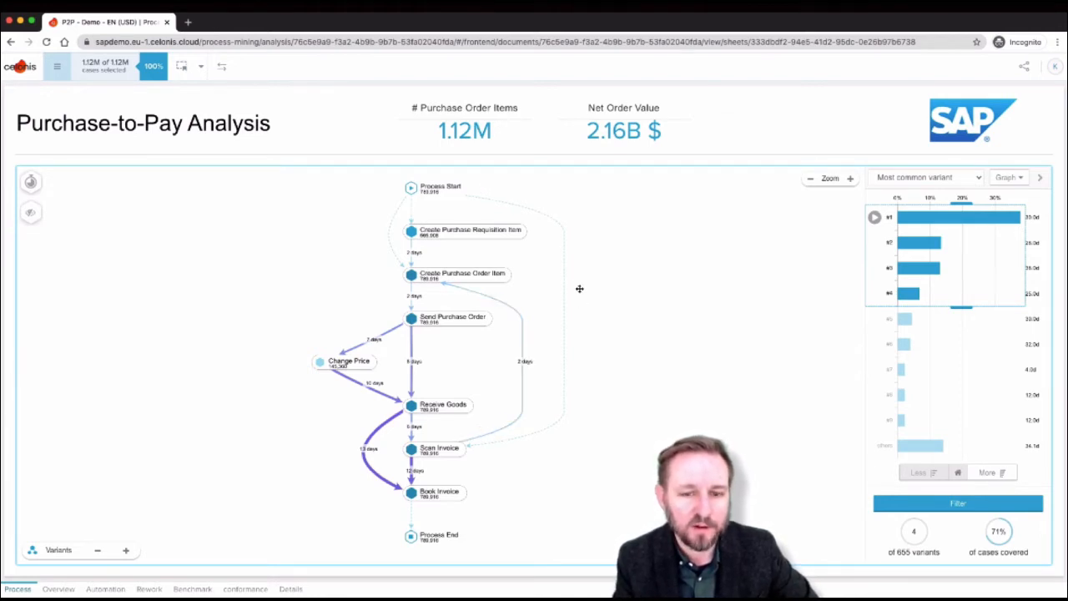
mouse_move(469, 200)
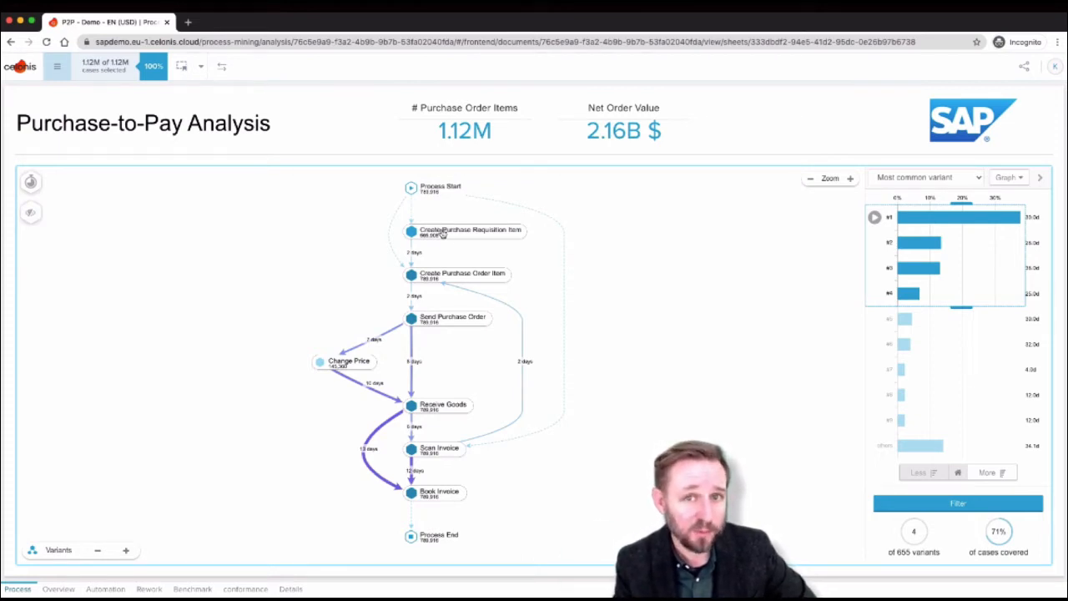
mouse_move(447, 448)
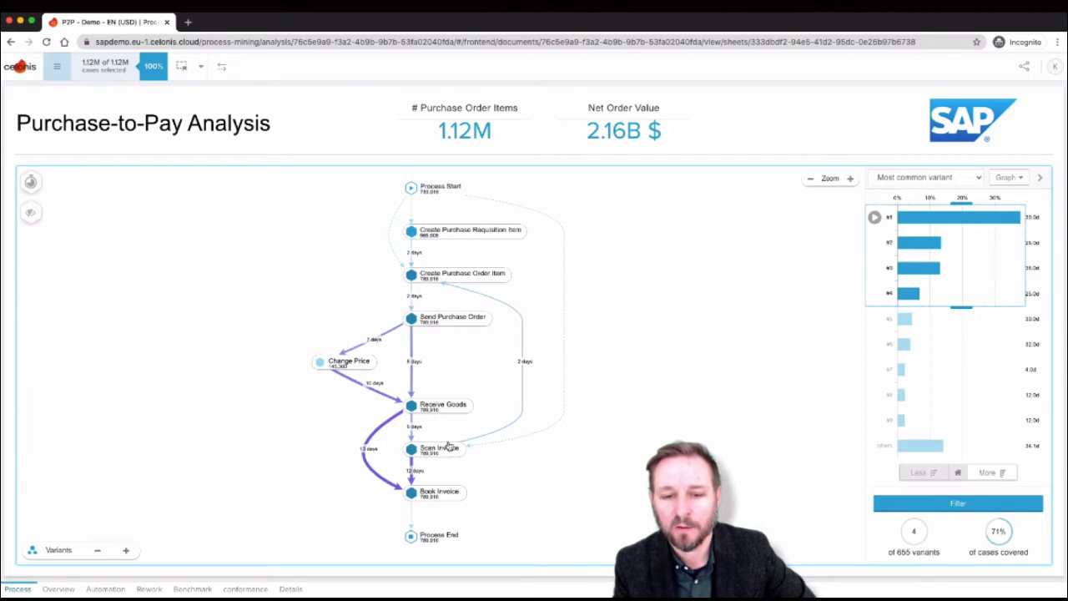
mouse_move(508, 390)
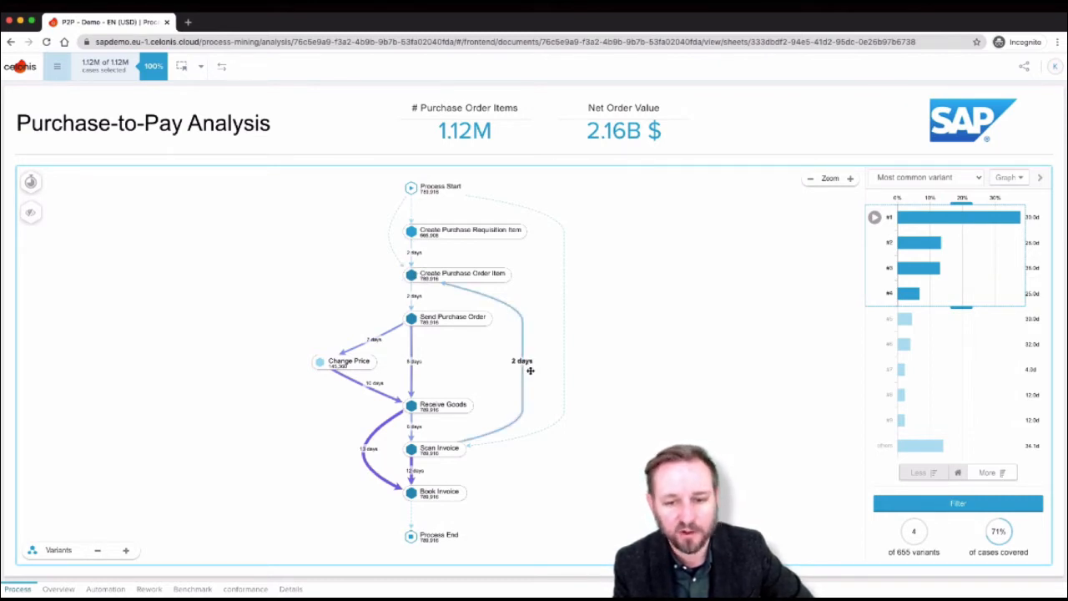
mouse_move(712, 384)
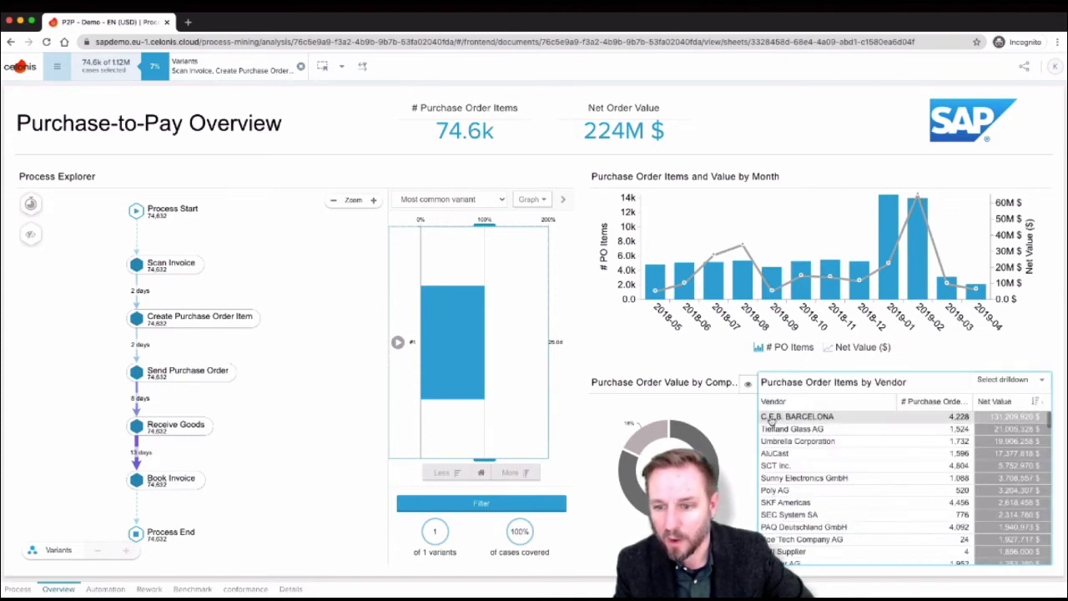
- Filter the Overview to vendor C.E.B. BARCELONA, leaving 4.23k items worth 131M $
left_click(797, 415)
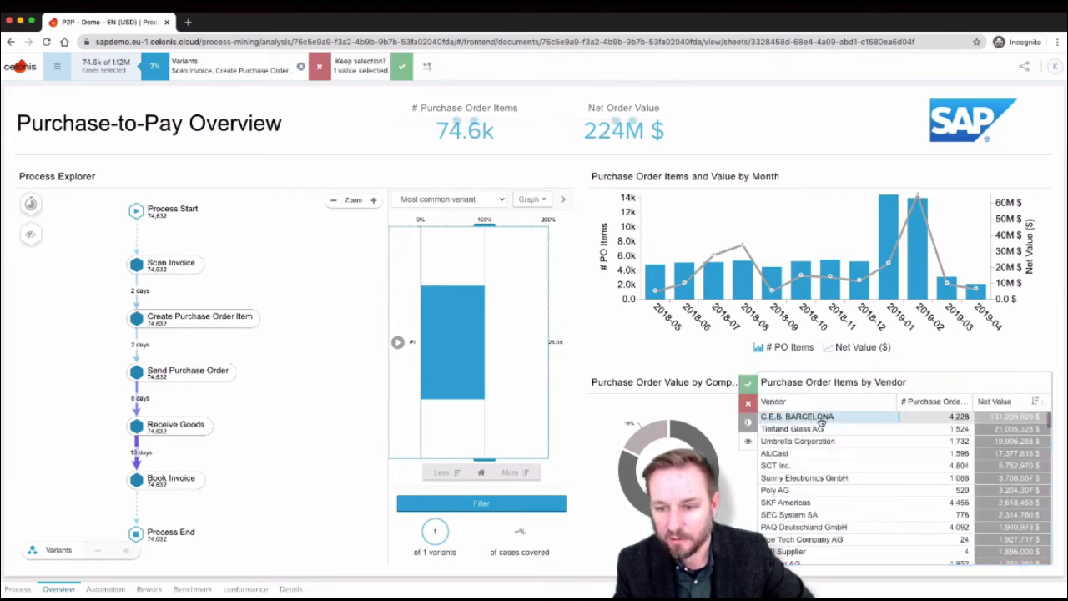
left_click(797, 415)
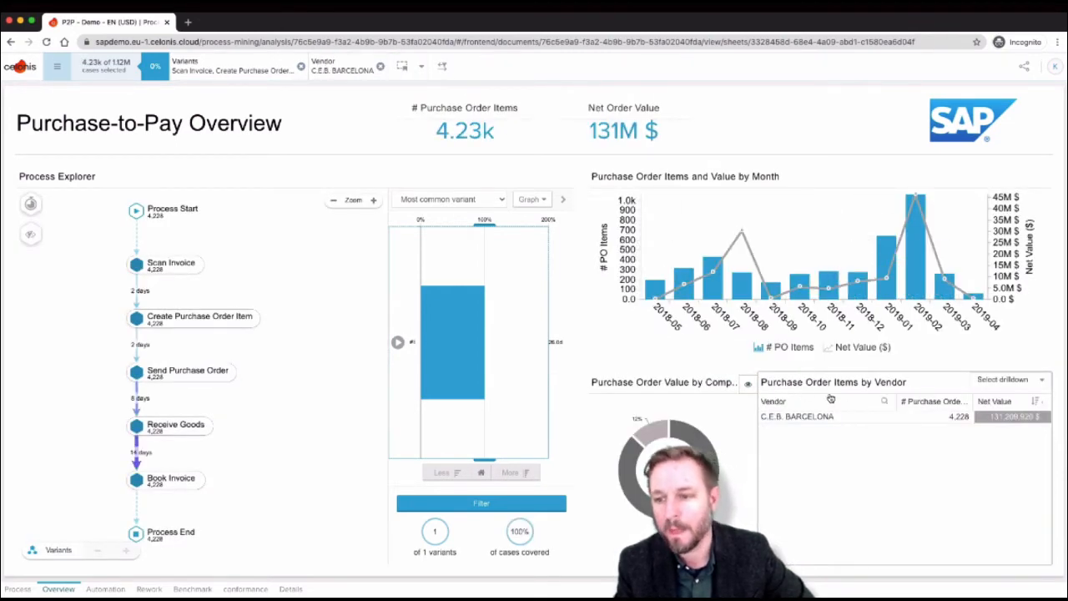
mouse_move(918, 225)
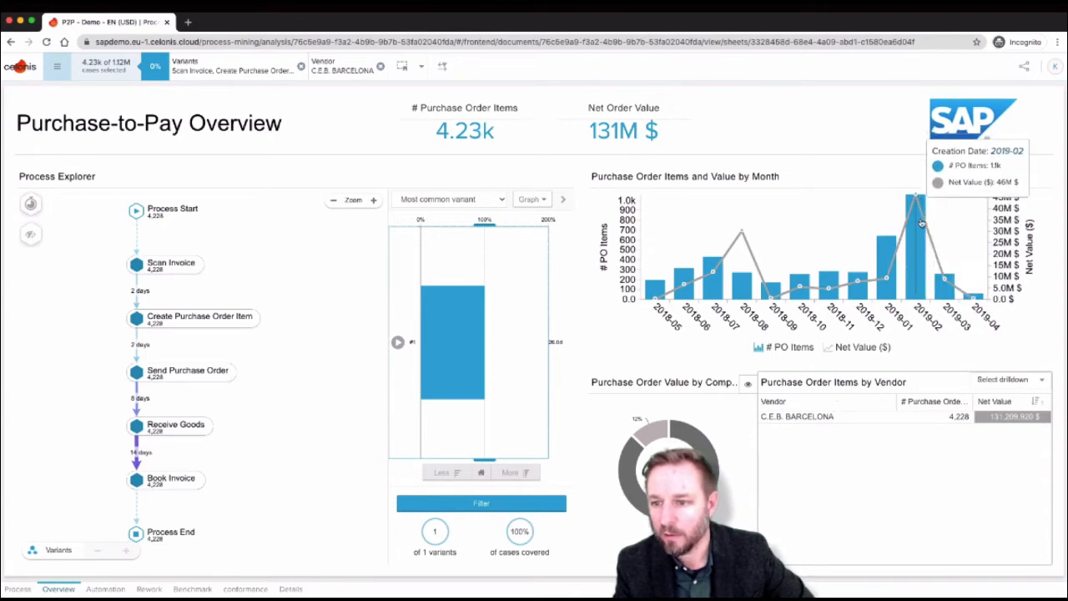
- Filter the Overview to purchase orders created in 2019-02, showing 1.06k items worth 46.3M $
left_click(915, 242)
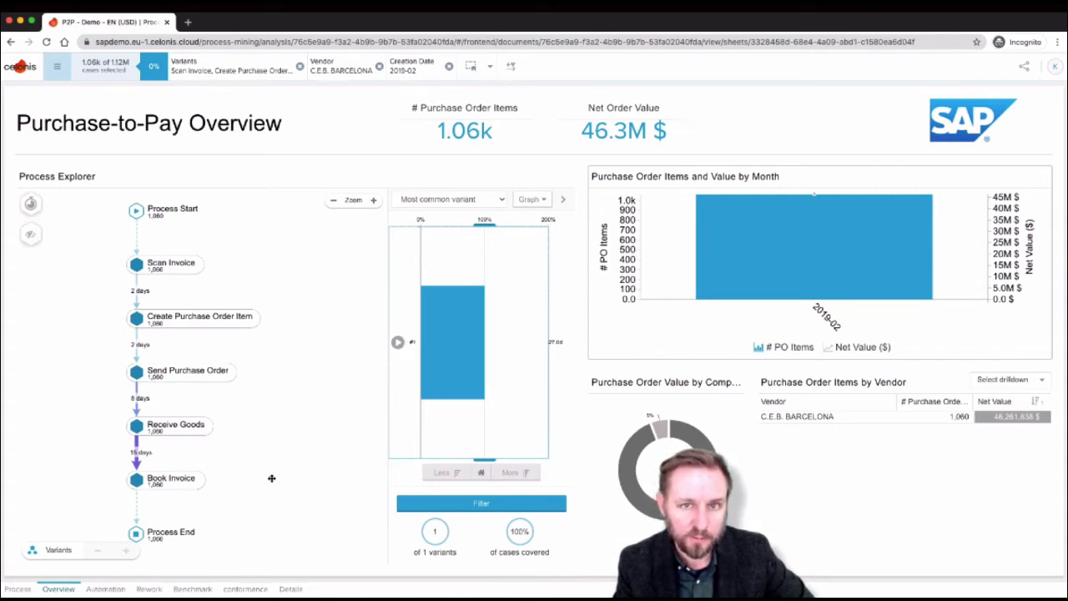
mouse_move(289, 450)
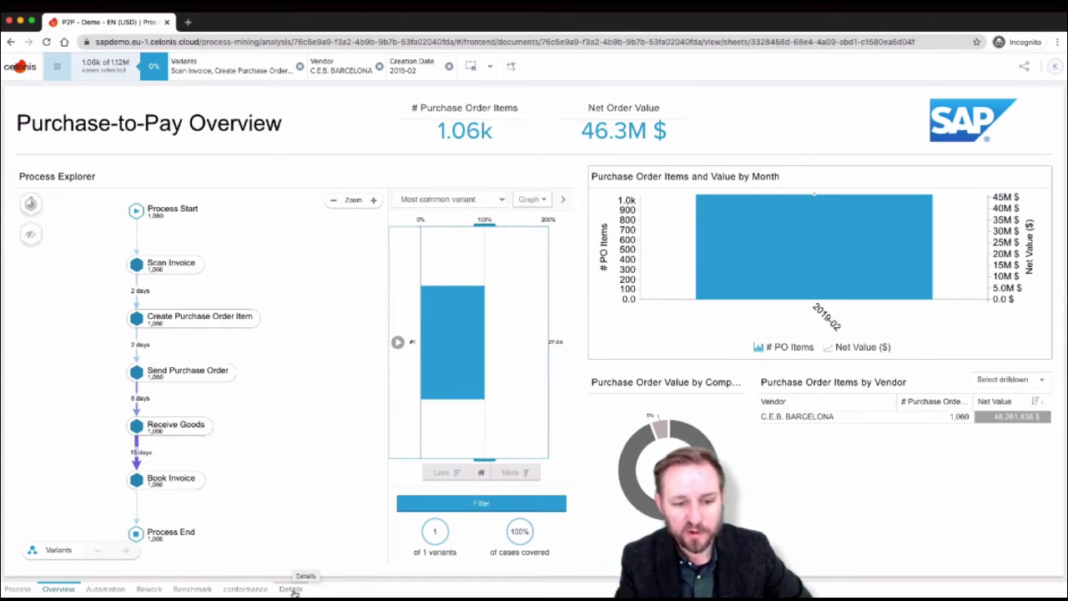
left_click(291, 588)
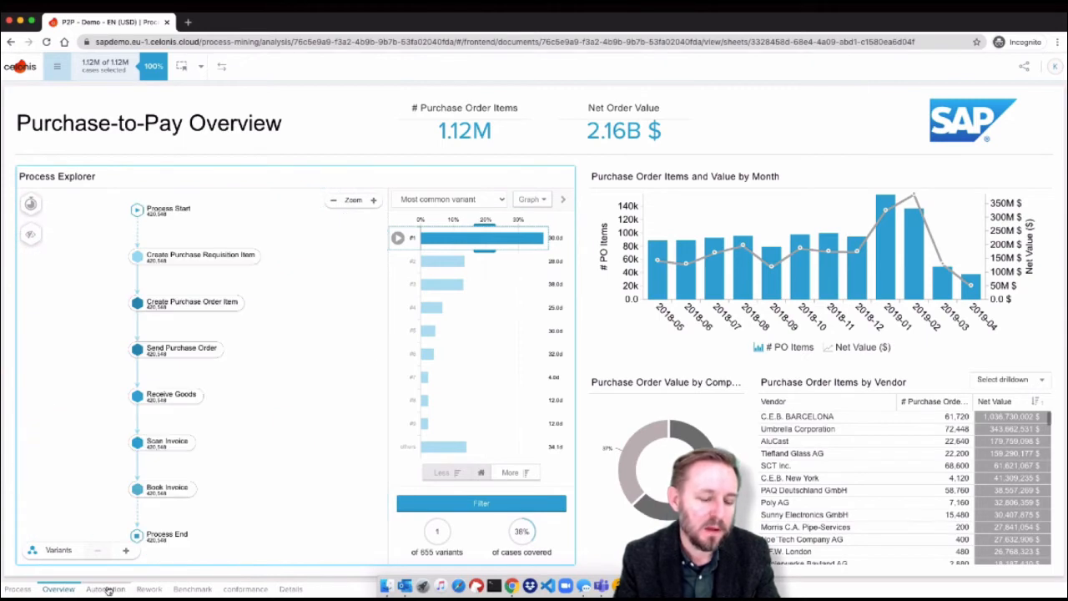
mouse_move(450, 308)
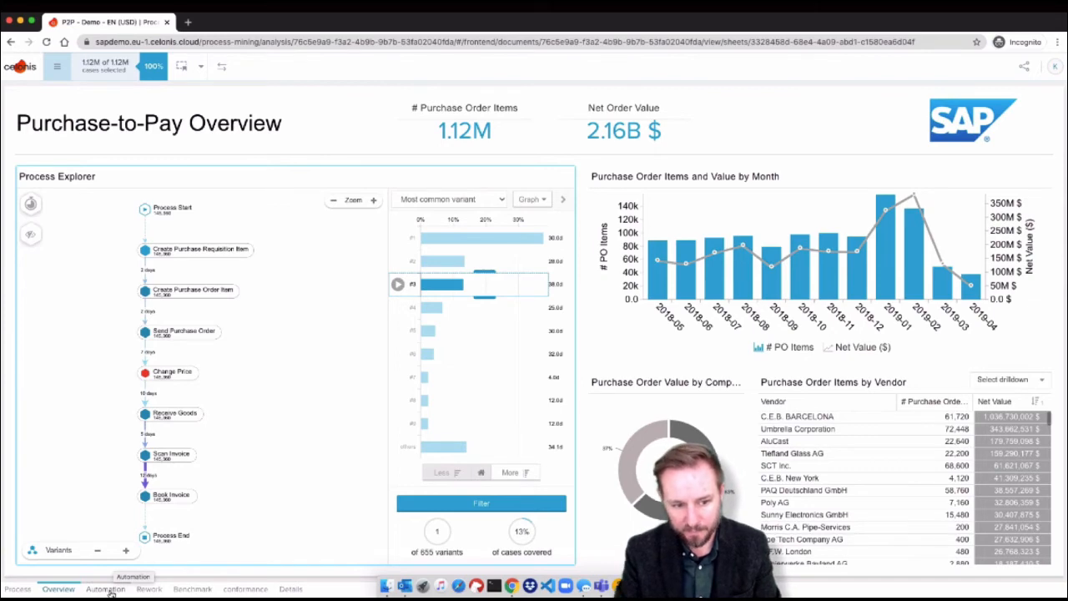
- Switch to the Automation sheet showing a 48% automation rate across 1.12M items
left_click(105, 588)
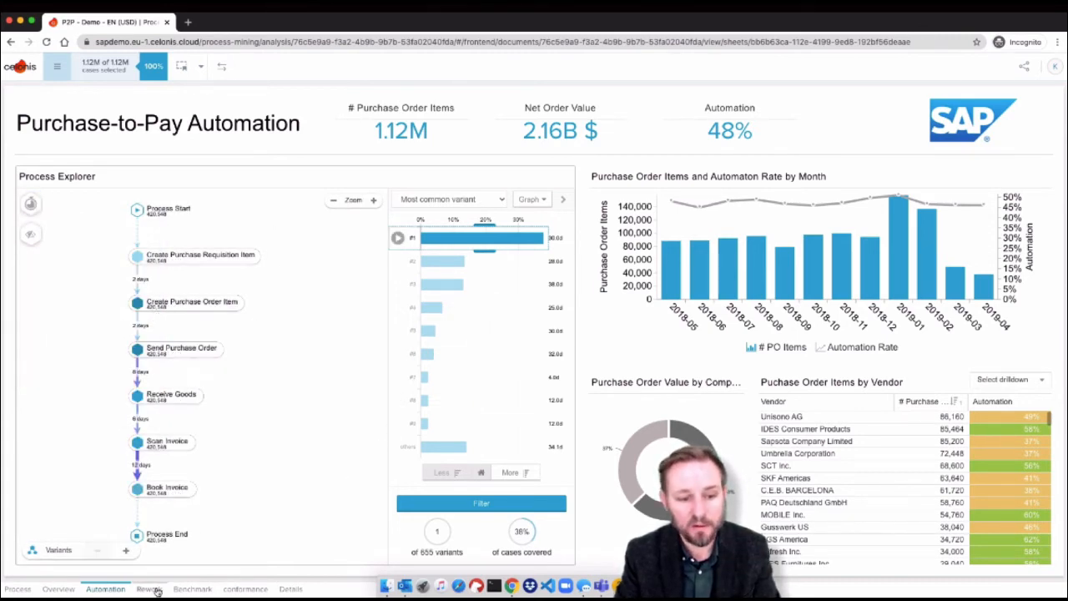
- Switch to the Rework sheet on the way to the Benchmark comparison
left_click(150, 588)
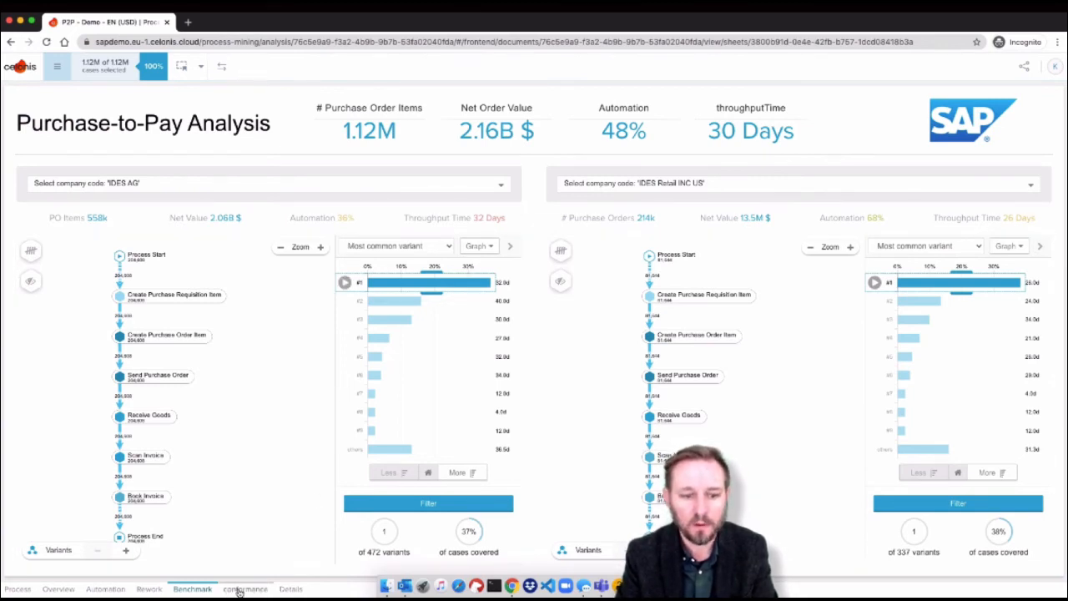
- View the target process model, then return to the Conformance overview with 56% conforming cases and 16 violations
left_click(245, 588)
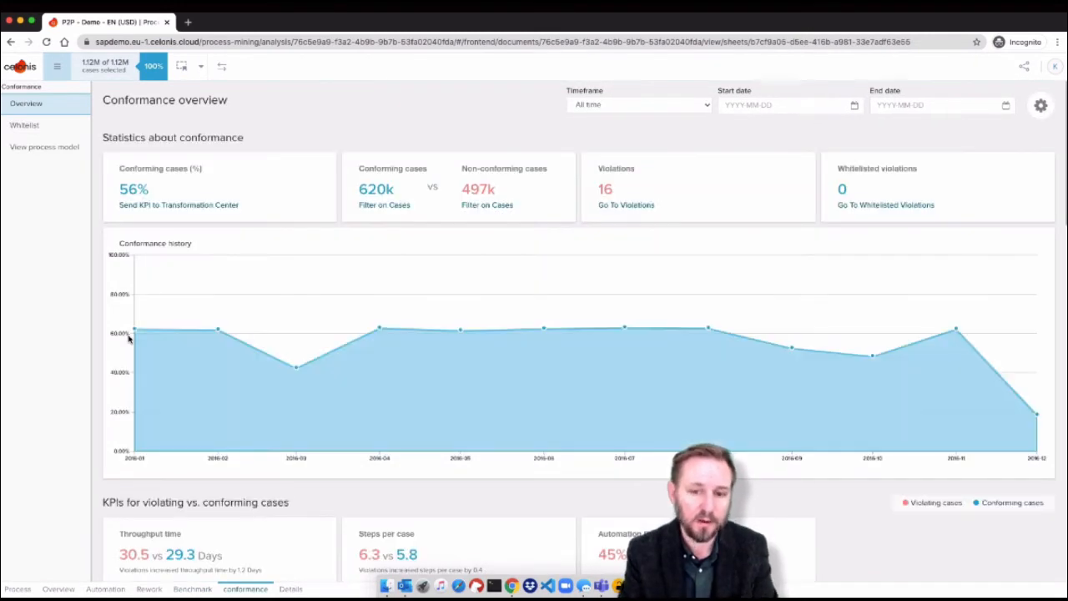
left_click(45, 147)
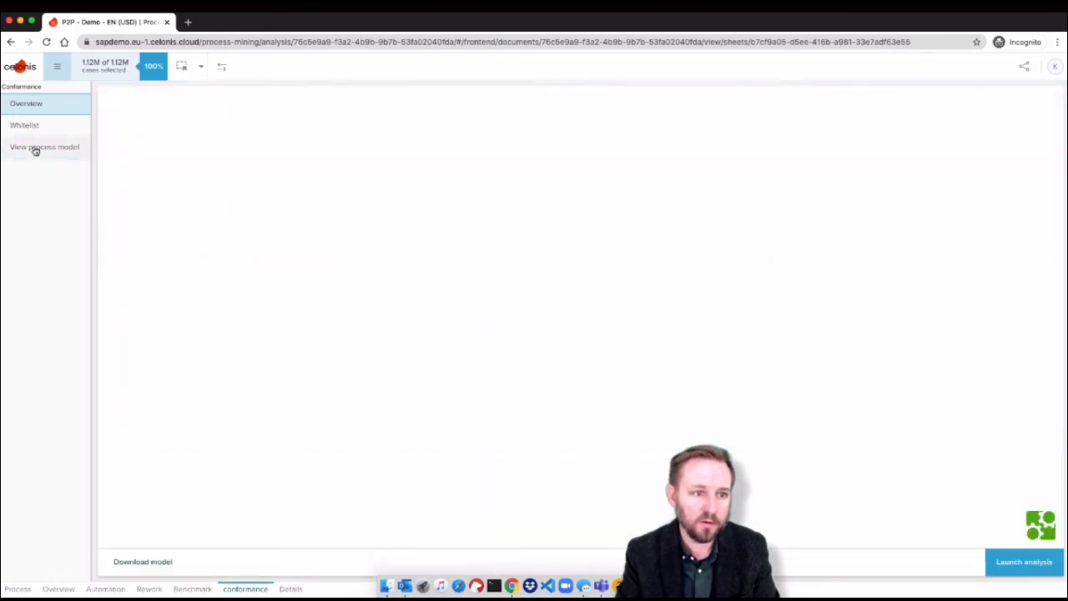
left_click(44, 147)
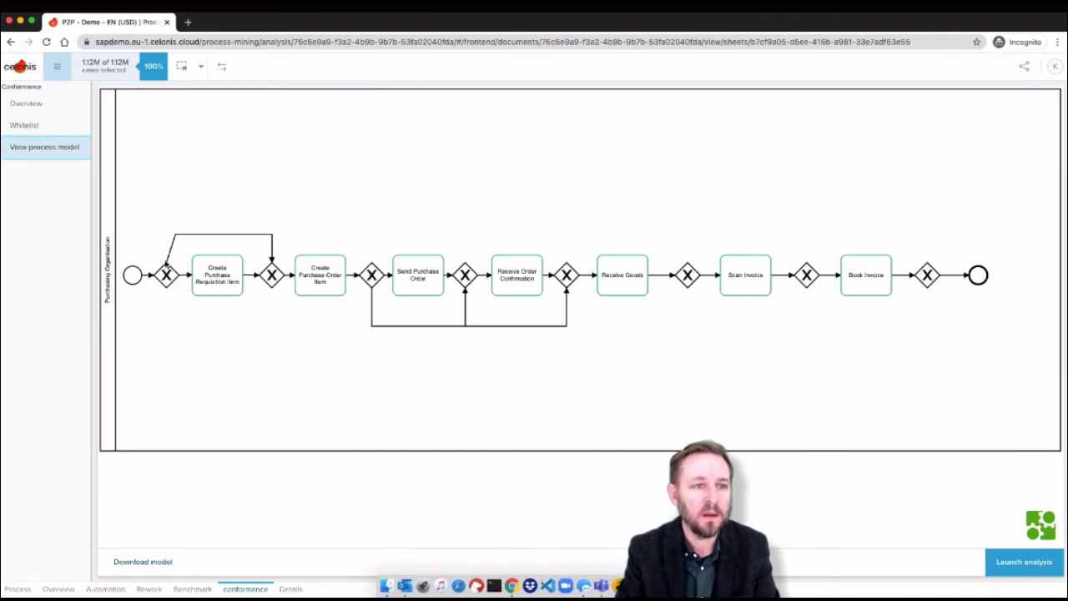
left_click(26, 103)
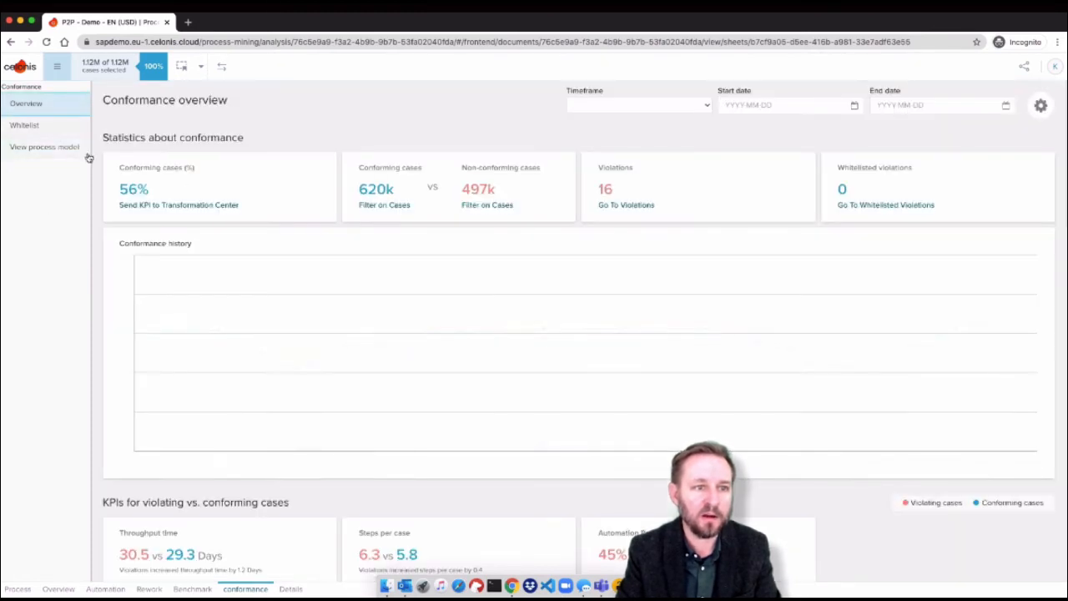
left_click(638, 104)
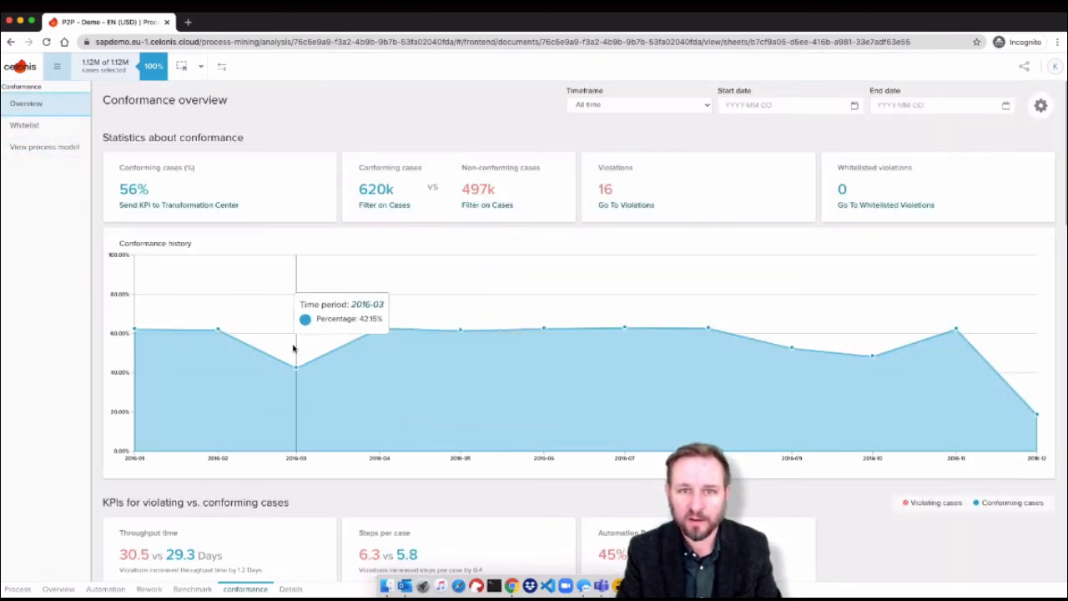
mouse_move(459, 330)
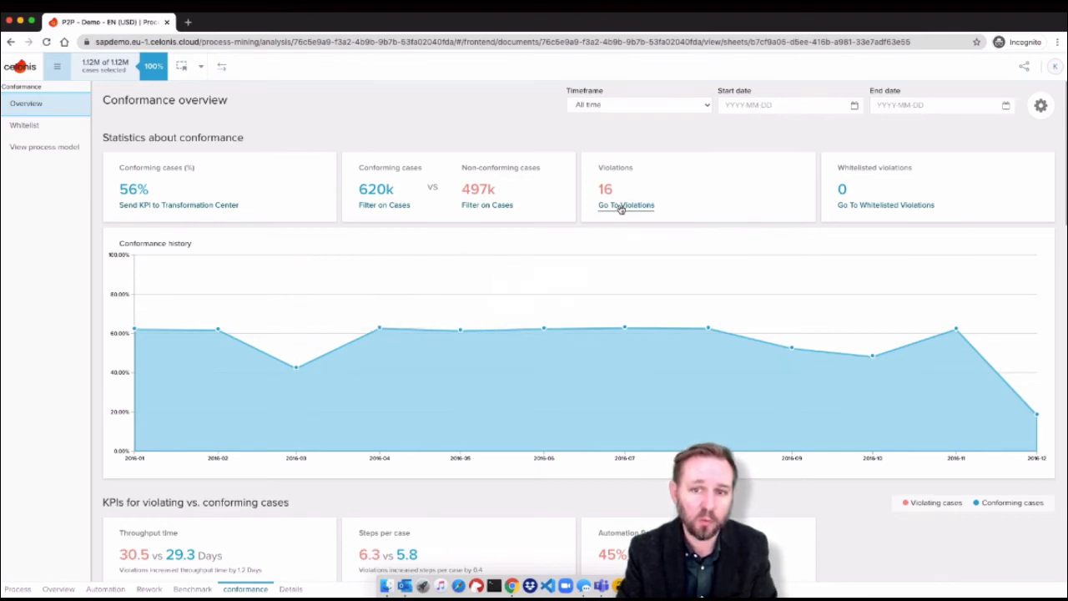
- Run root cause analysis for the Change Price violation (14% of cases), led by Umbrella Corporation and Chicago
left_click(626, 204)
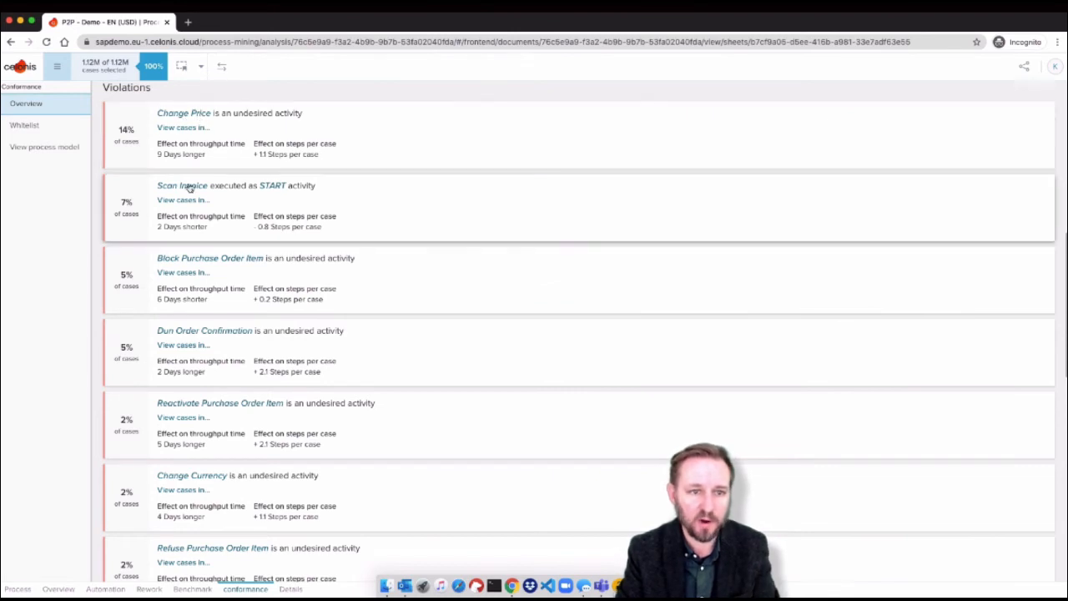
mouse_move(296, 188)
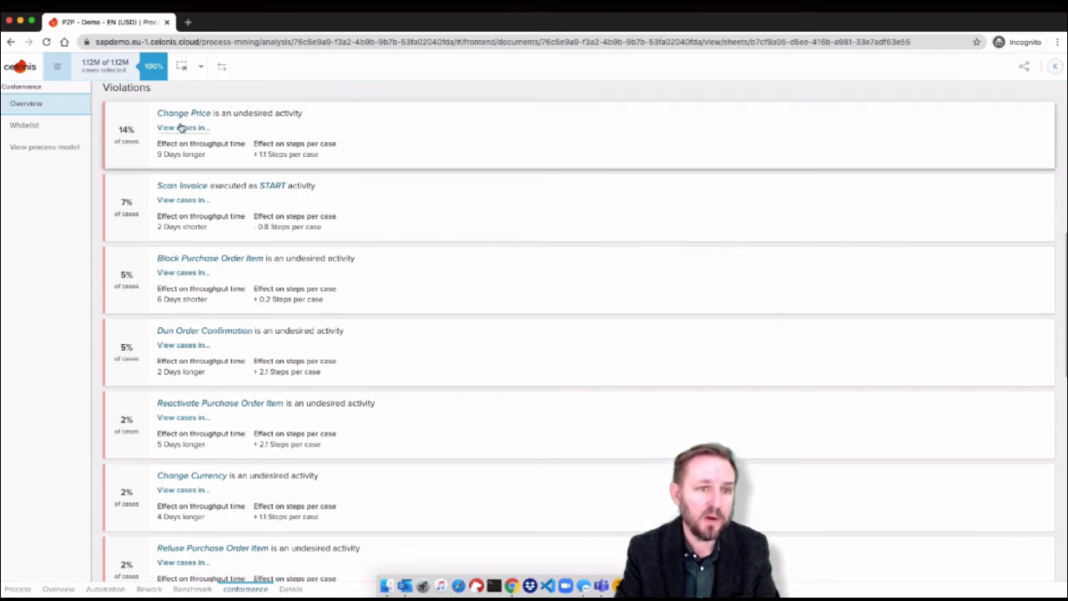
left_click(182, 113)
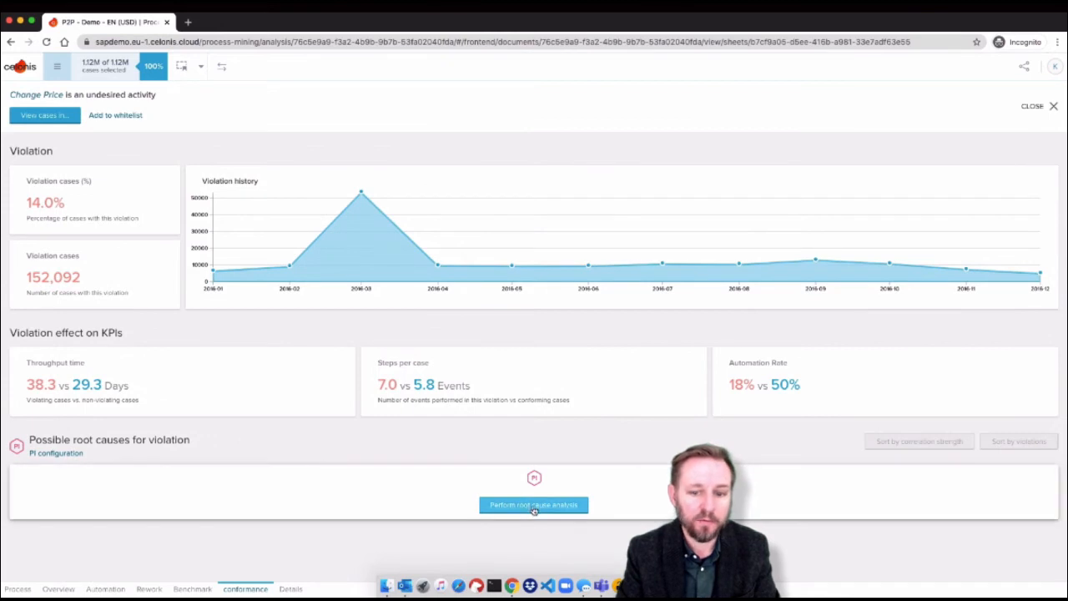
left_click(533, 504)
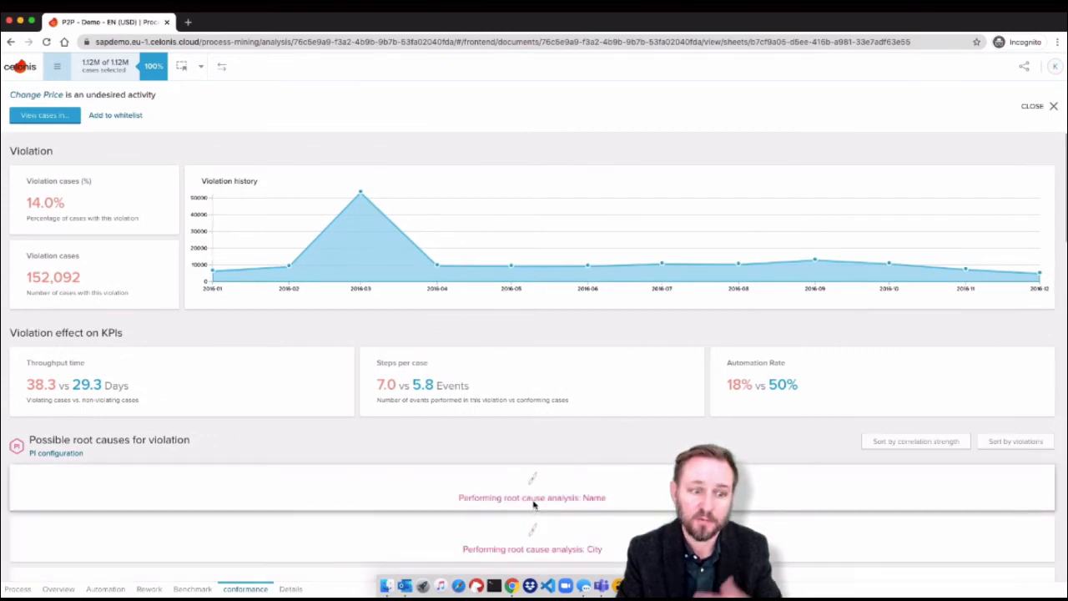
scroll("down", 3)
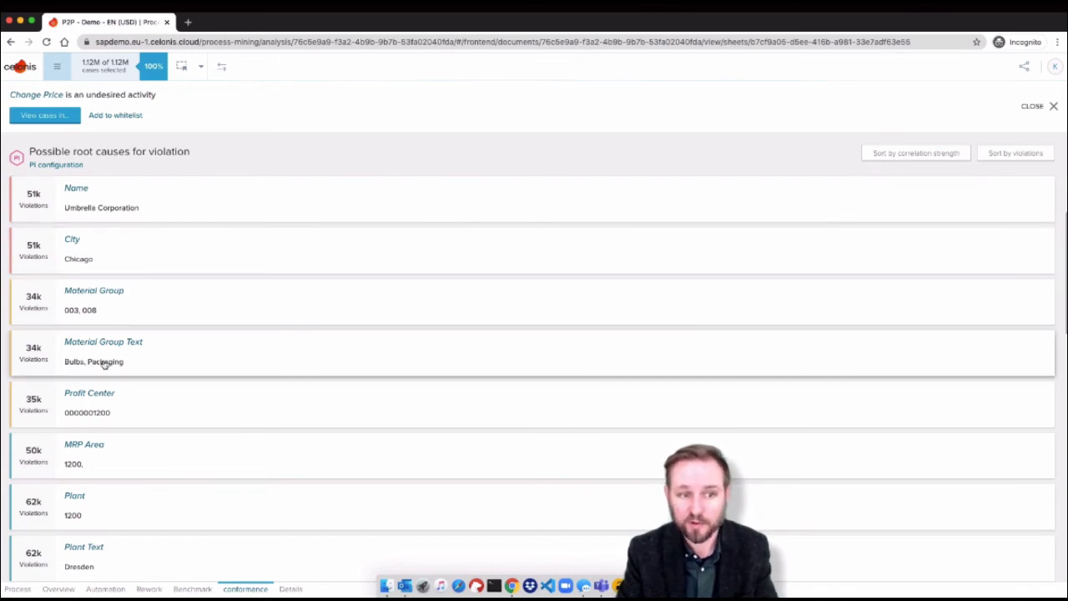
mouse_move(133, 428)
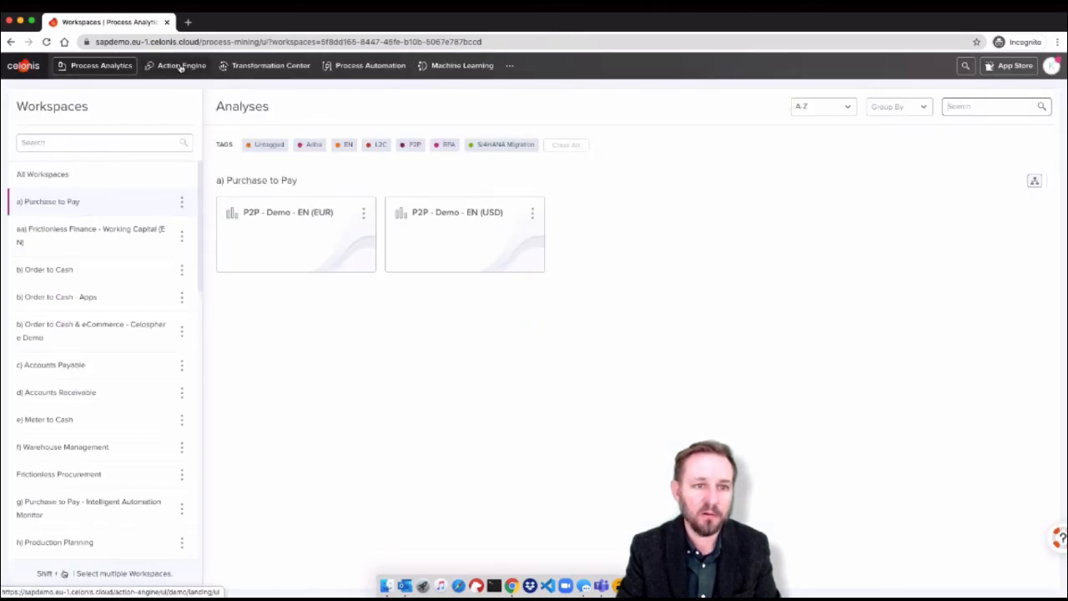
- Go to Action Engine, select the Celonis & SAP iBPM department and its Intelligent Credit Limits topic
left_click(181, 65)
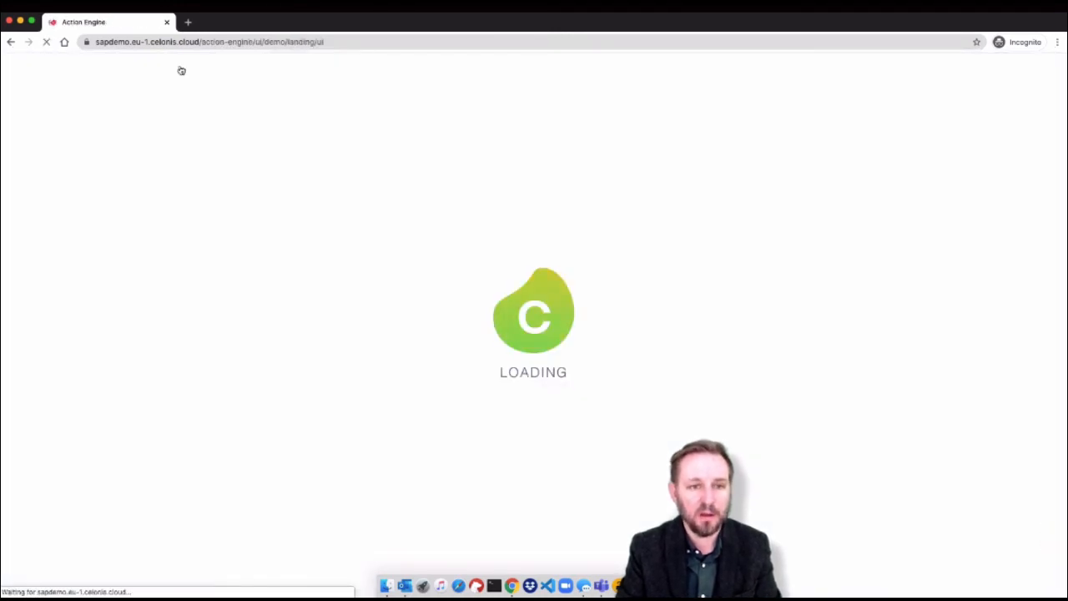
mouse_move(275, 150)
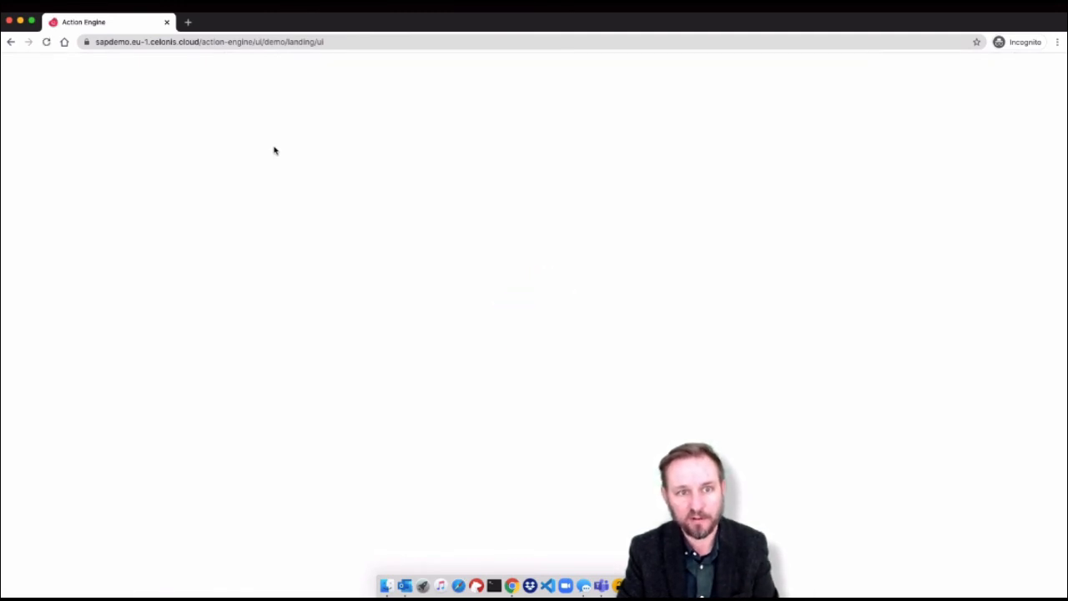
mouse_move(174, 105)
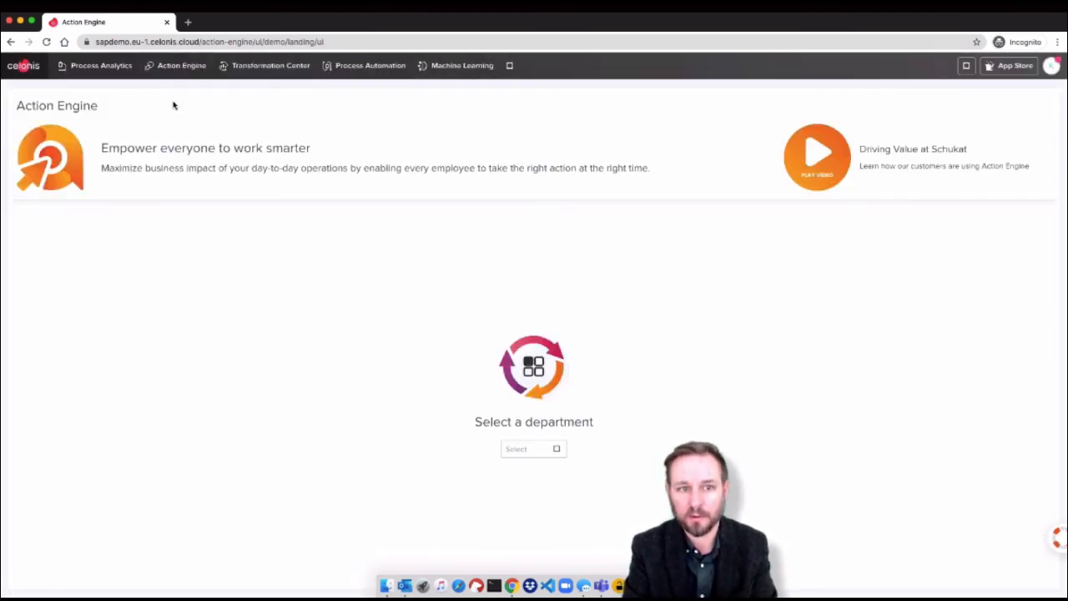
left_click(533, 449)
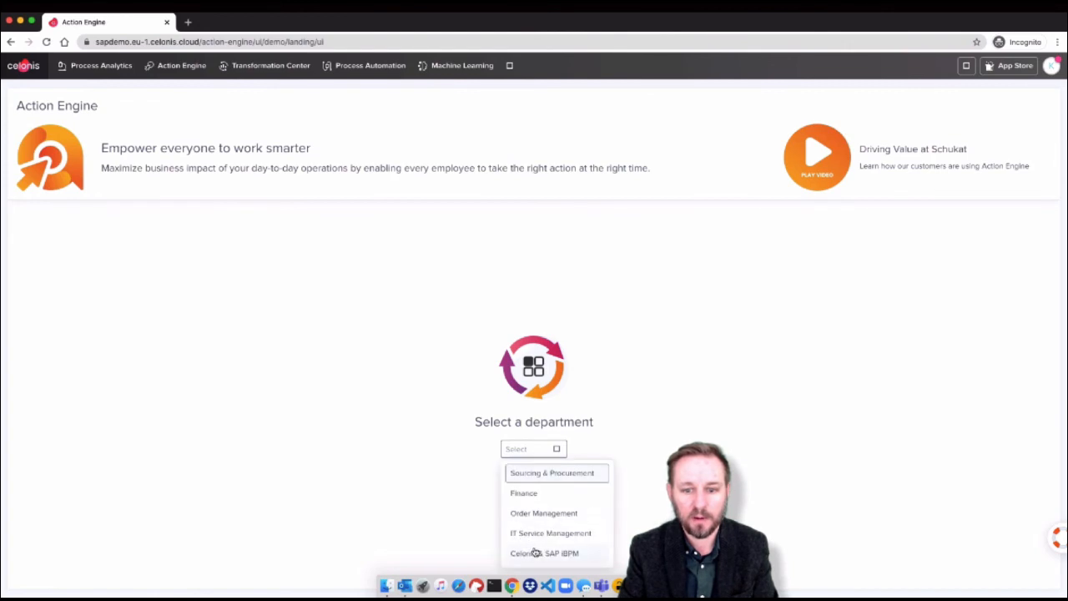
left_click(545, 552)
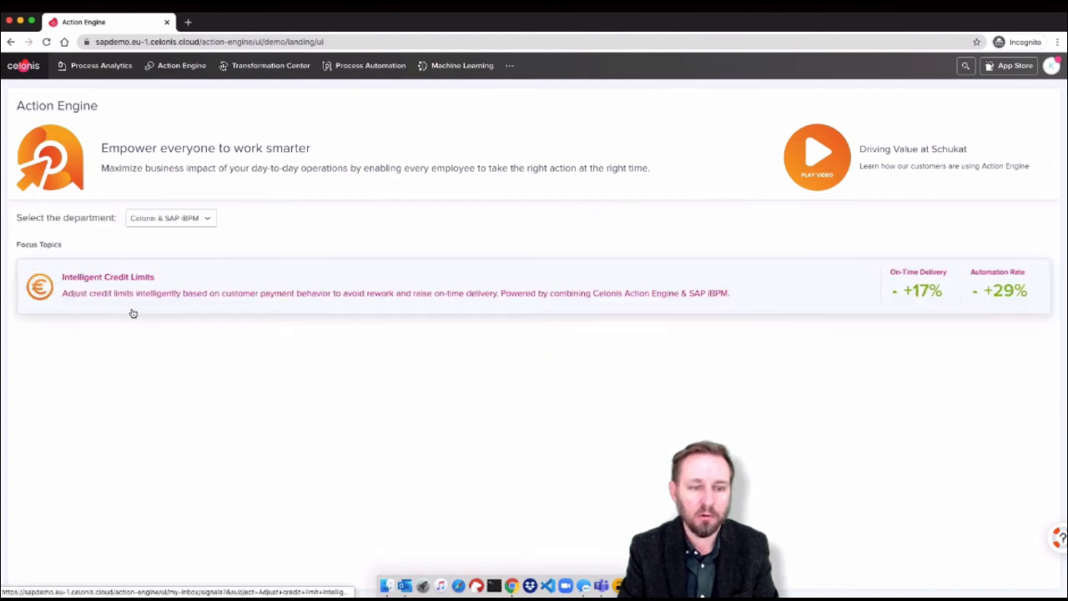
mouse_move(176, 285)
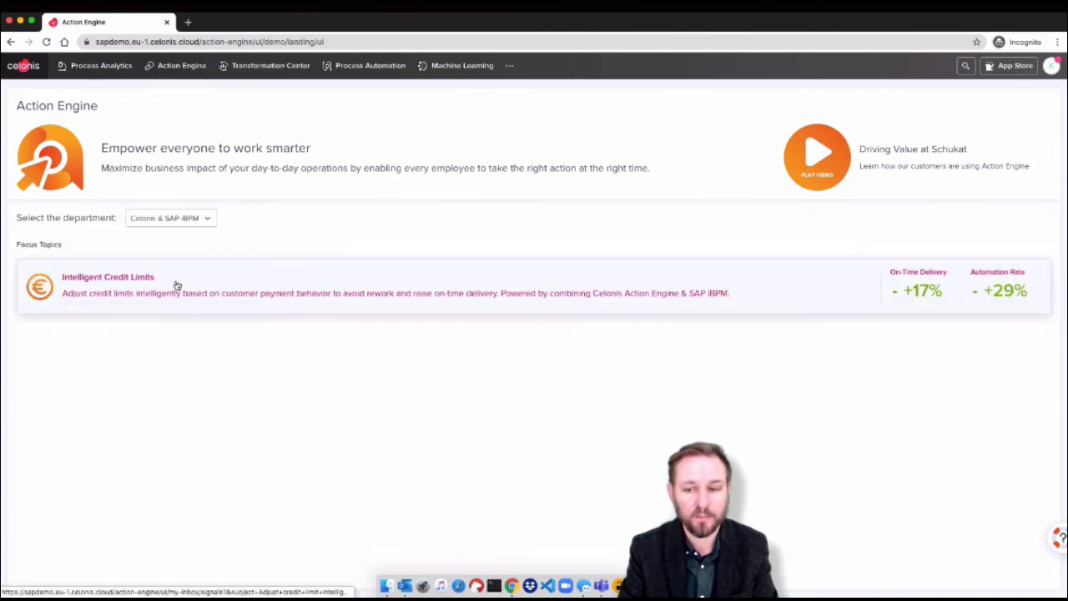
left_click(108, 276)
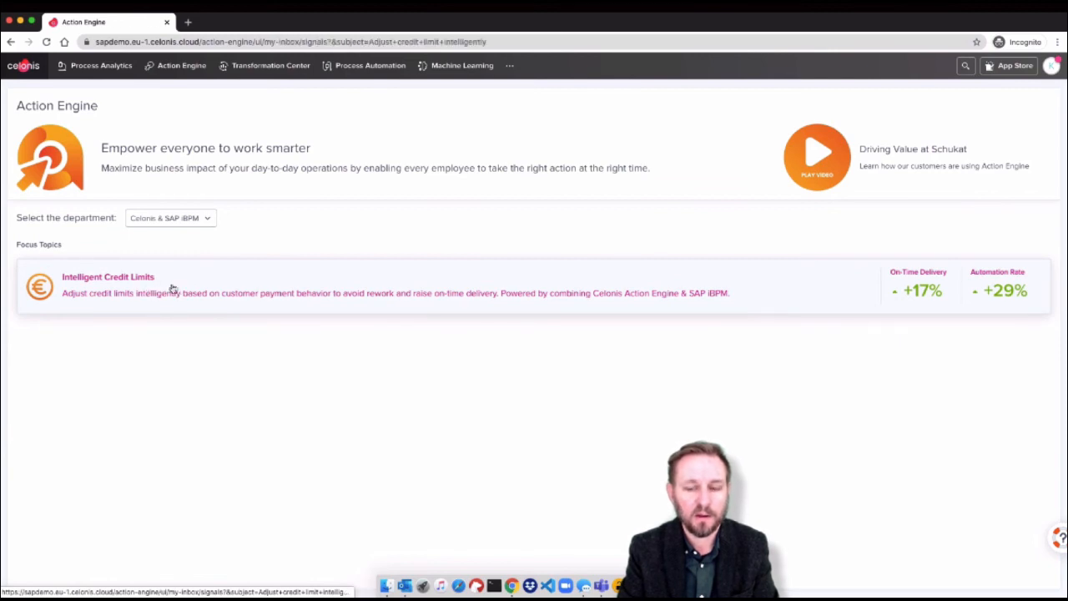
- From My Inbox, open the Eagle Eye Electric signal proposing a 2,000,000 to 2,250,000 USD limit raise
left_click(107, 283)
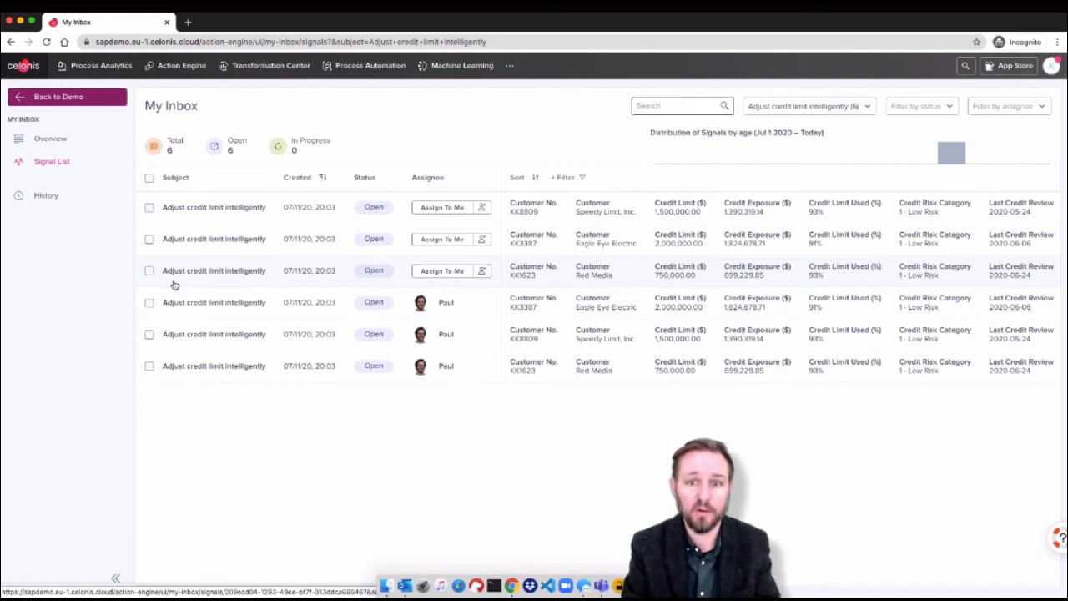
left_click(213, 271)
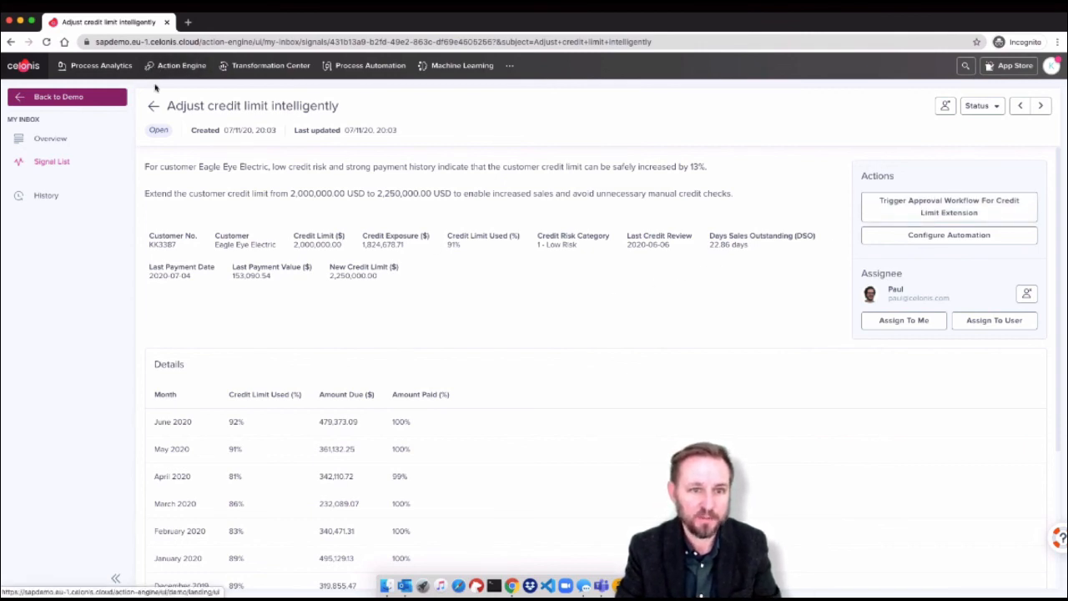
mouse_move(805, 304)
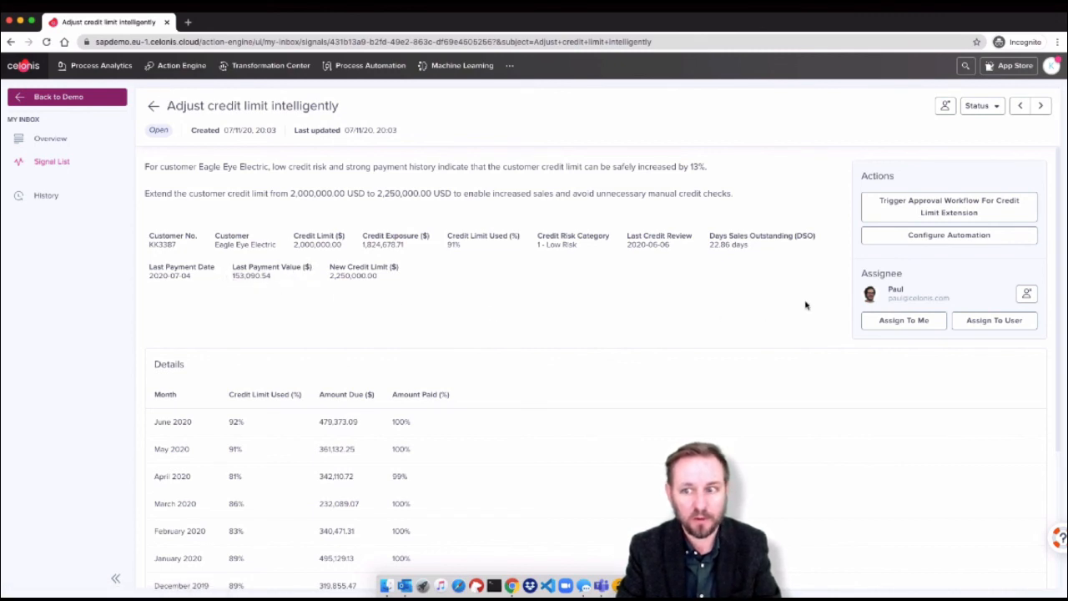
mouse_move(580, 286)
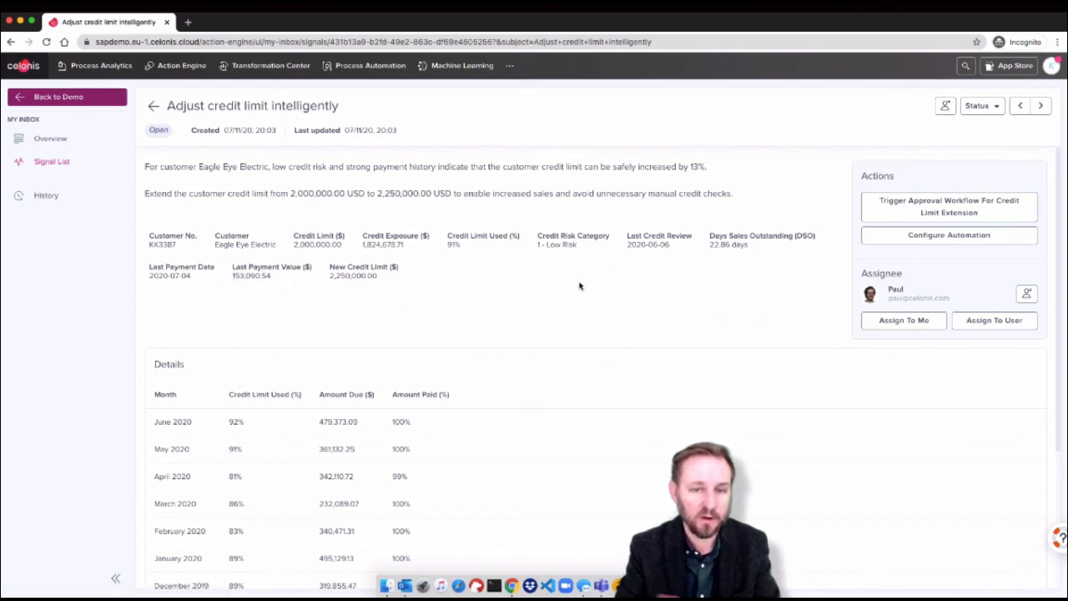